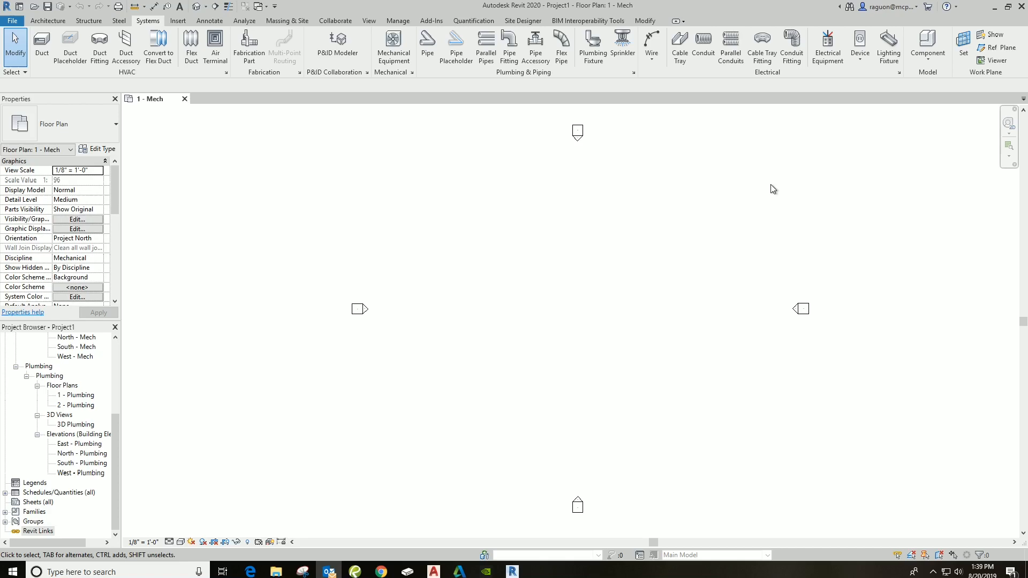
mouse_move(271, 331)
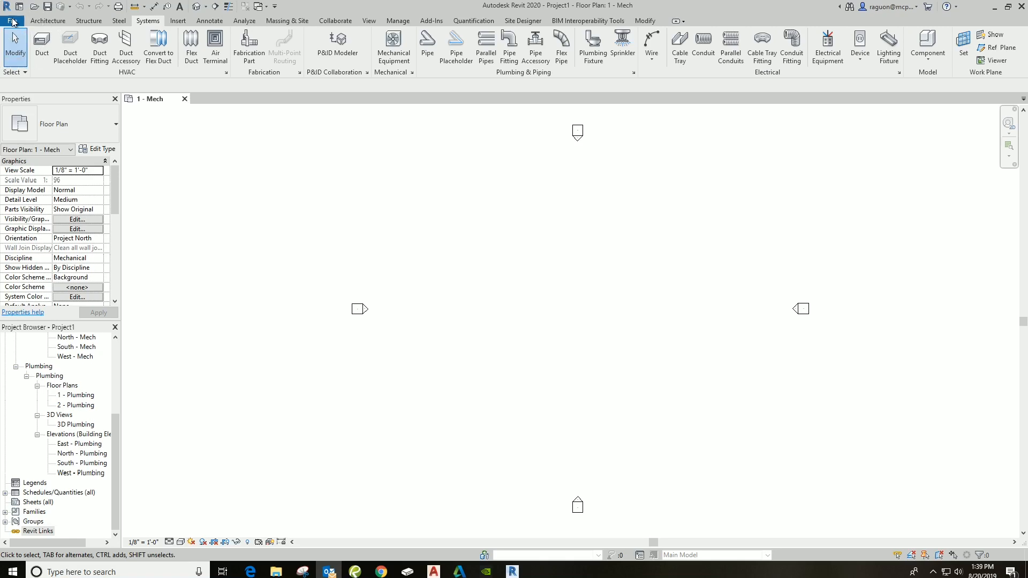
Bring up the File application menu with its commands and options
left_click(12, 20)
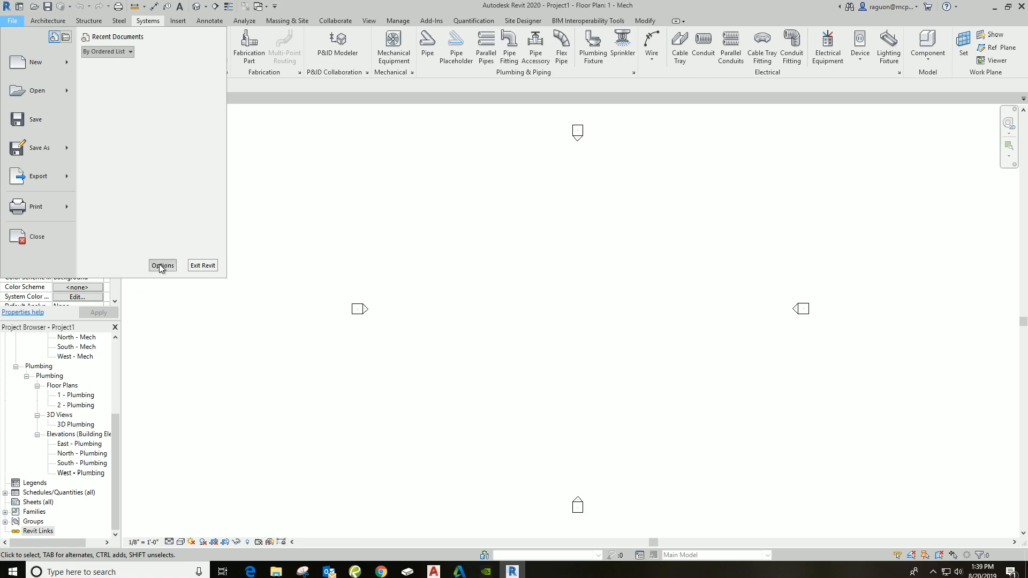
Set the Graphics background colour to black in Options
left_click(162, 266)
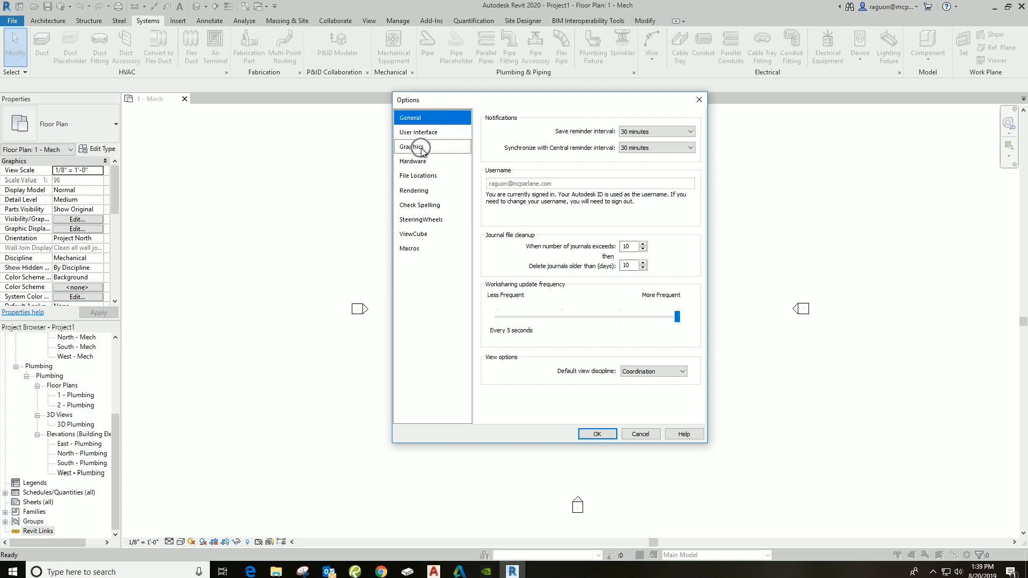
left_click(411, 147)
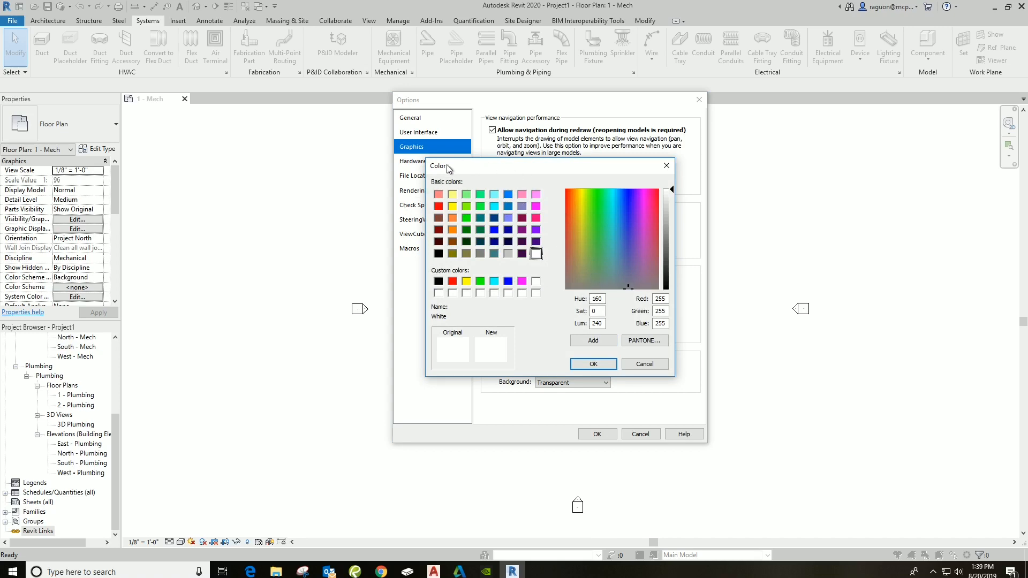
mouse_move(437, 282)
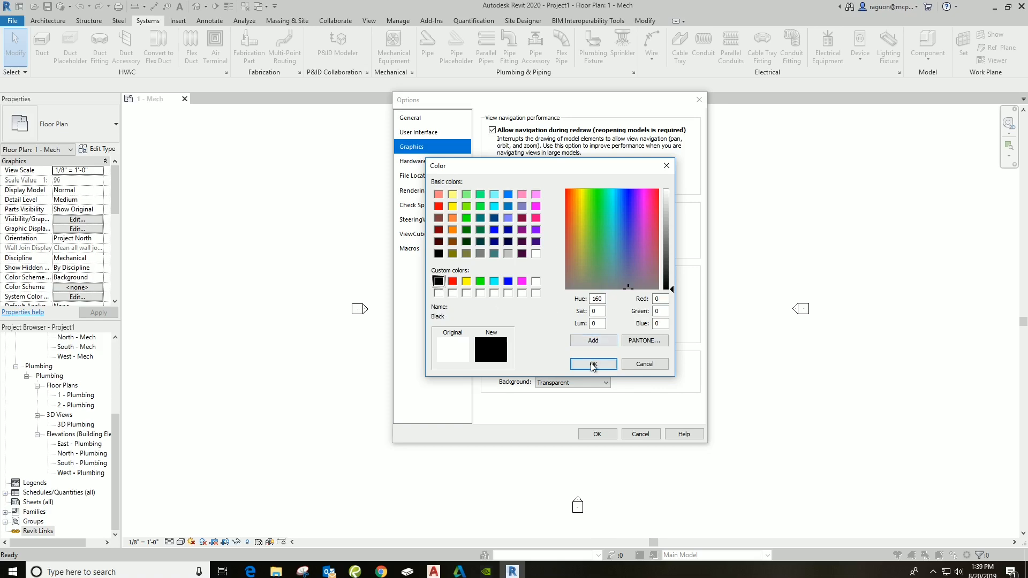
left_click(592, 364)
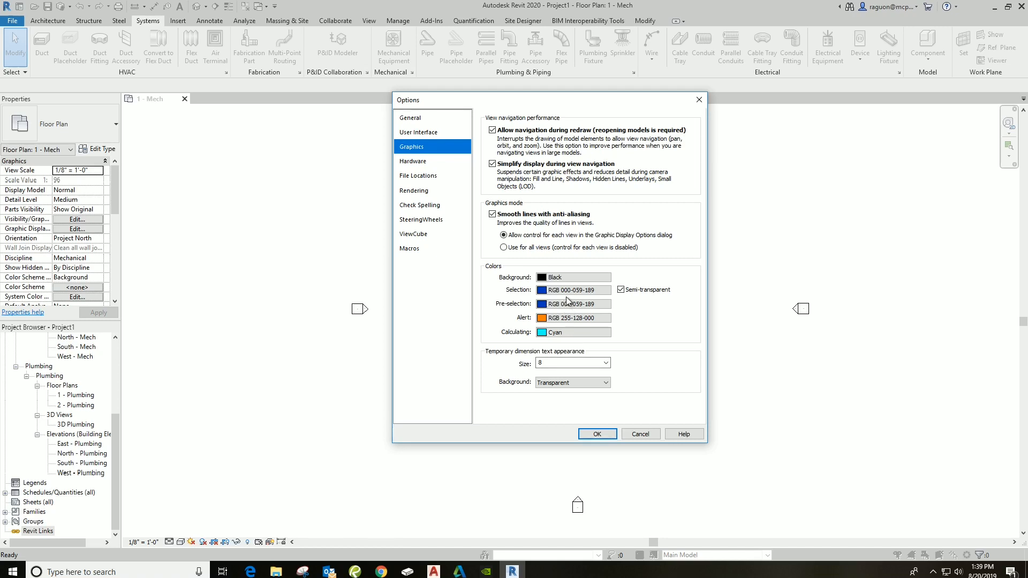
Set the selection colour to red after trying yellow
left_click(572, 290)
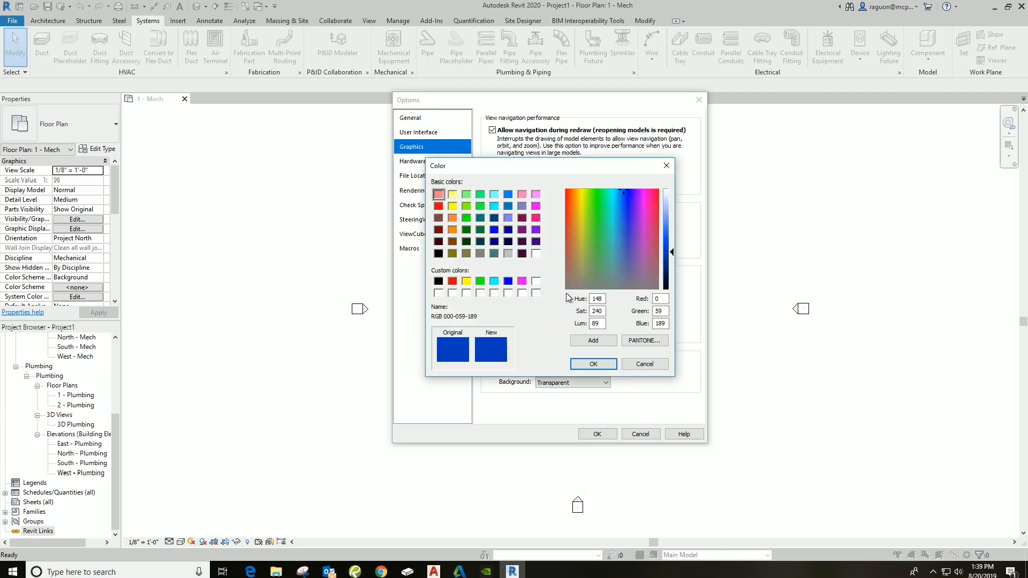
left_click(451, 282)
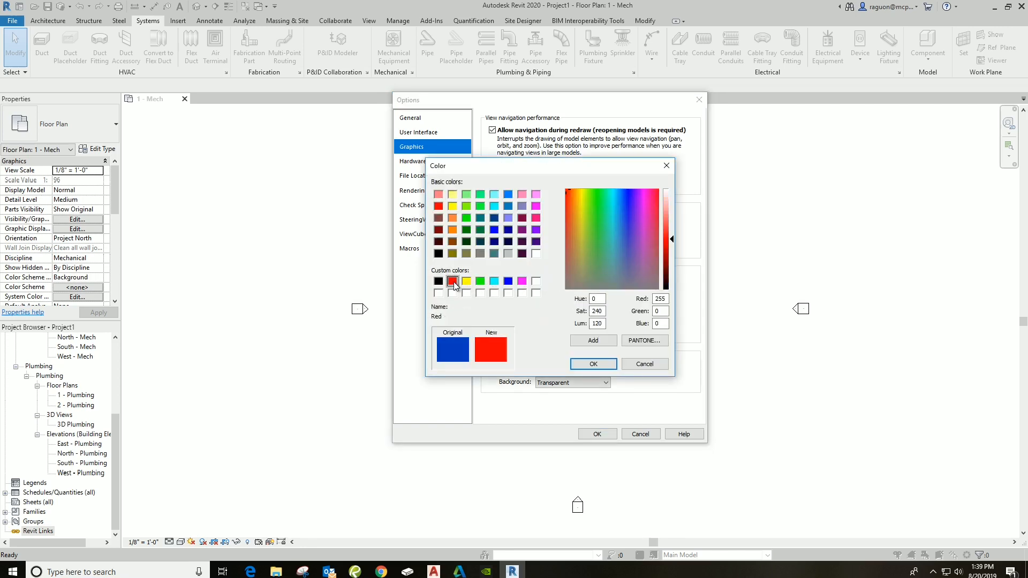
left_click(465, 281)
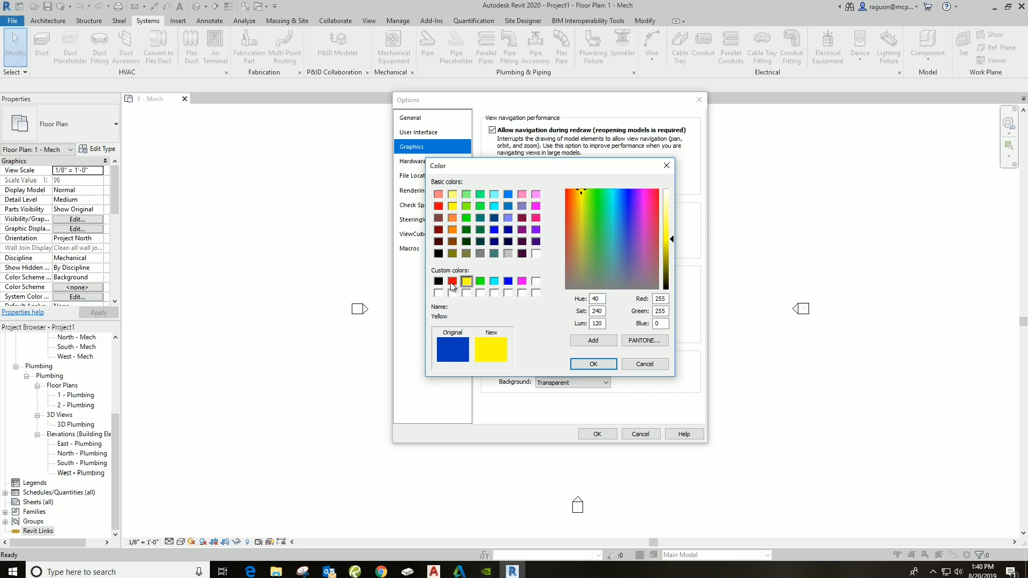
left_click(452, 282)
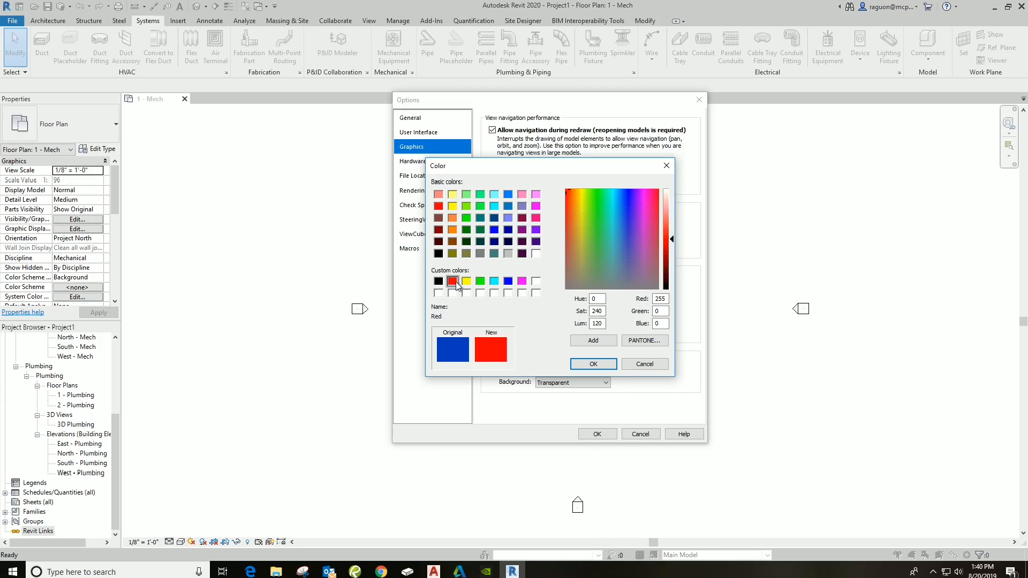
left_click(592, 364)
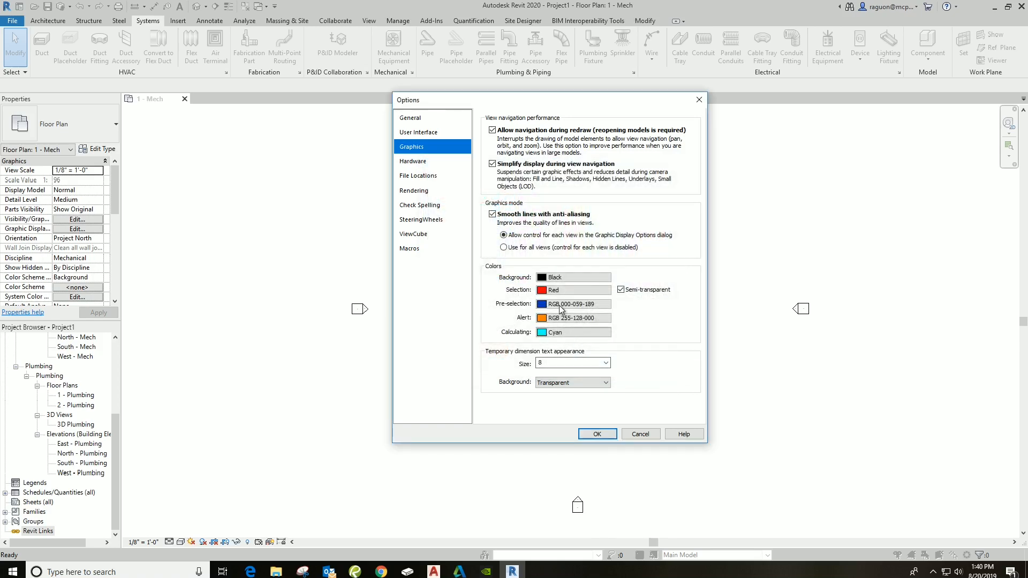
Set the pre-selection colour to orange RGB 255-128-064 and apply the settings
left_click(569, 303)
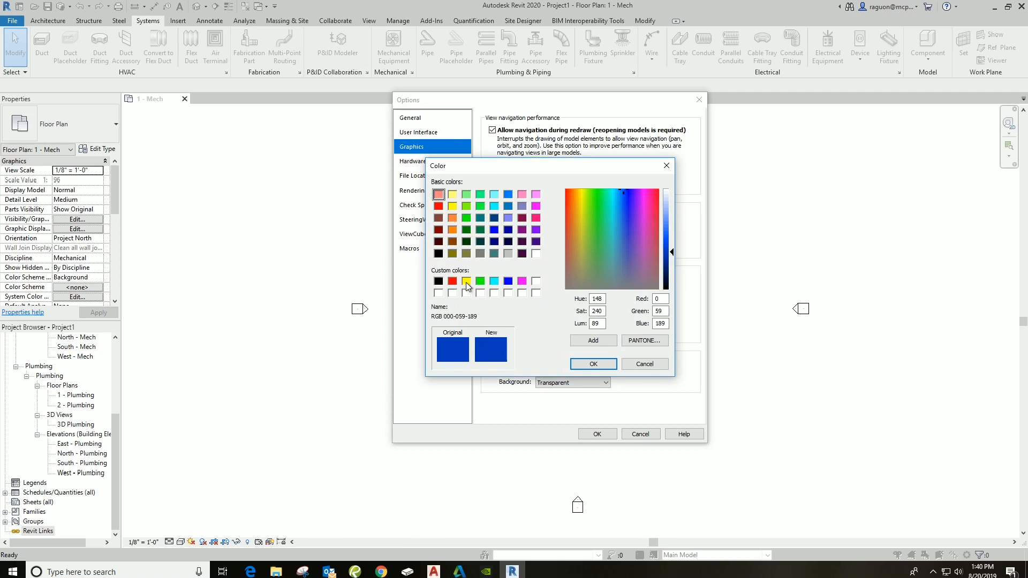
left_click(452, 218)
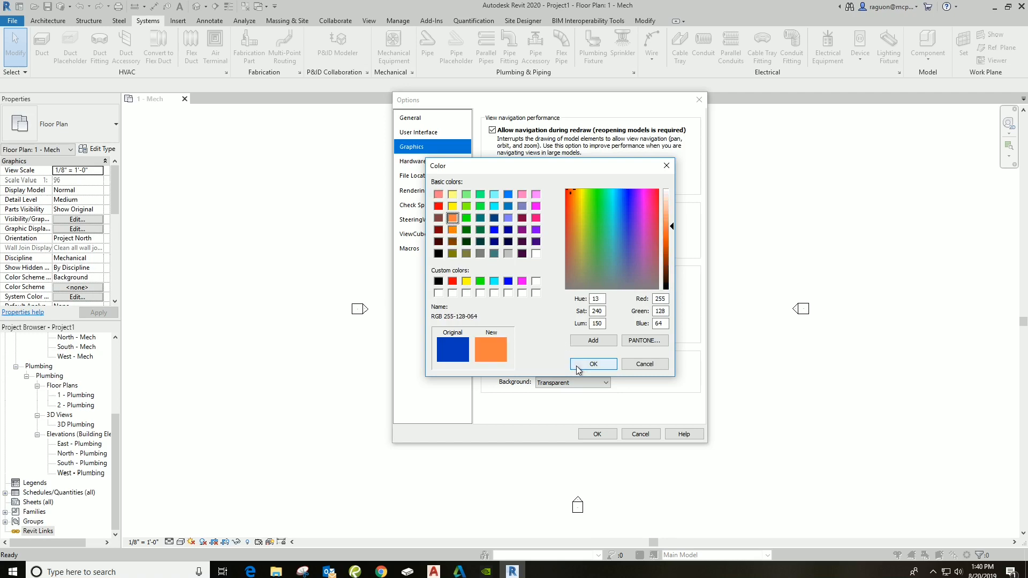
left_click(592, 364)
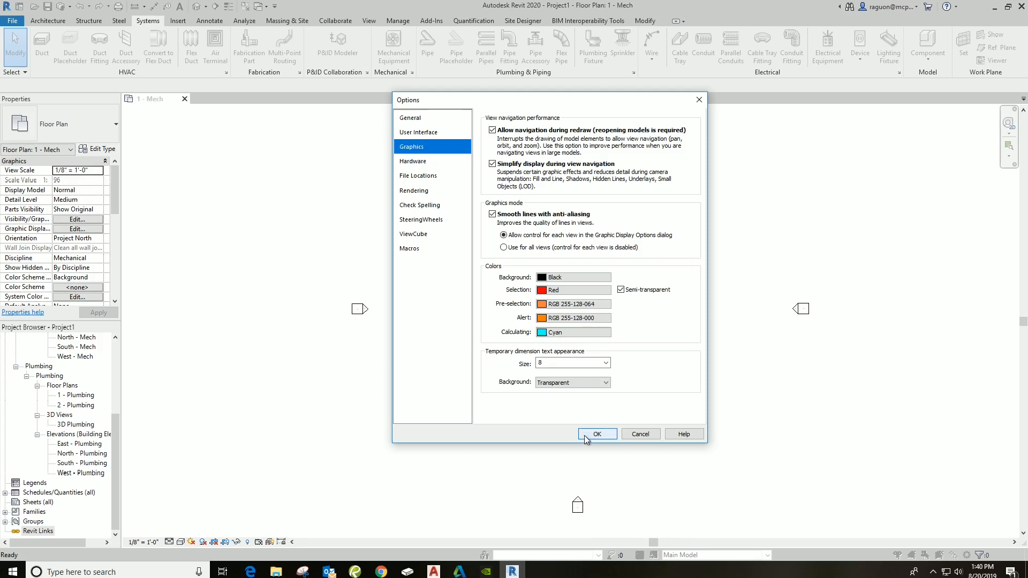
left_click(596, 434)
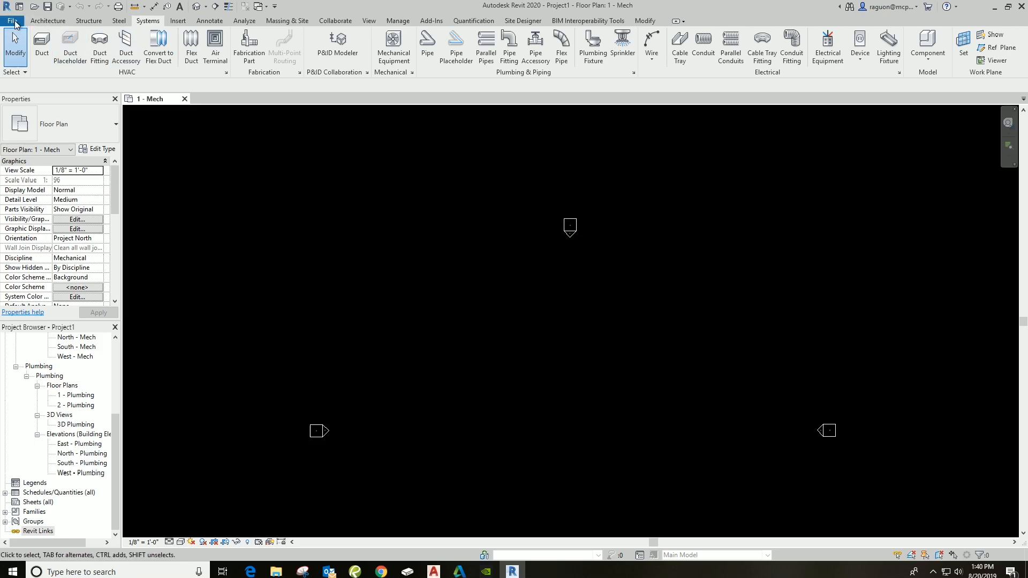
Bring up the File menu again over the black drawing area
left_click(12, 20)
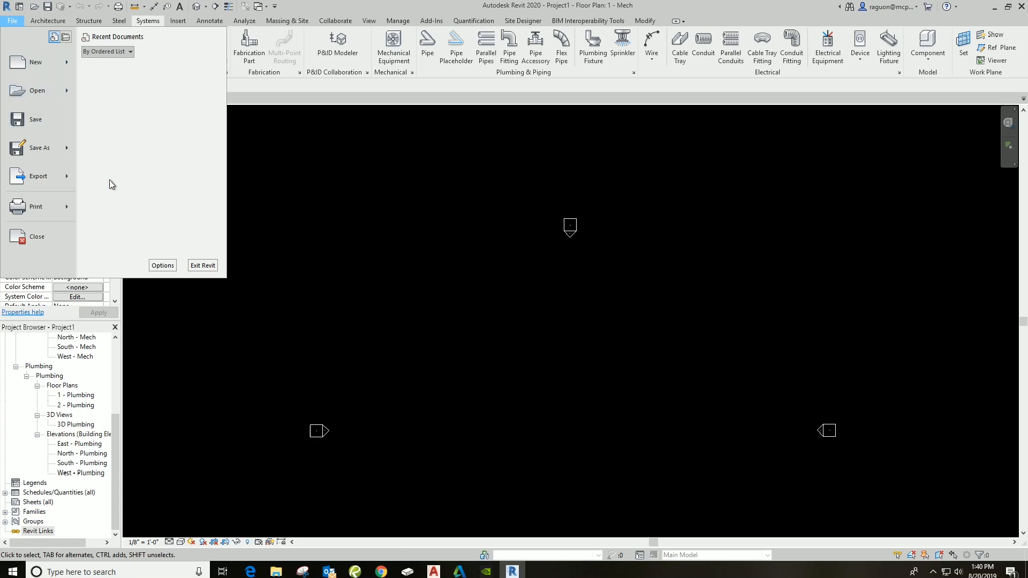
Change the Graphics background colour to magenta in Options
left_click(161, 266)
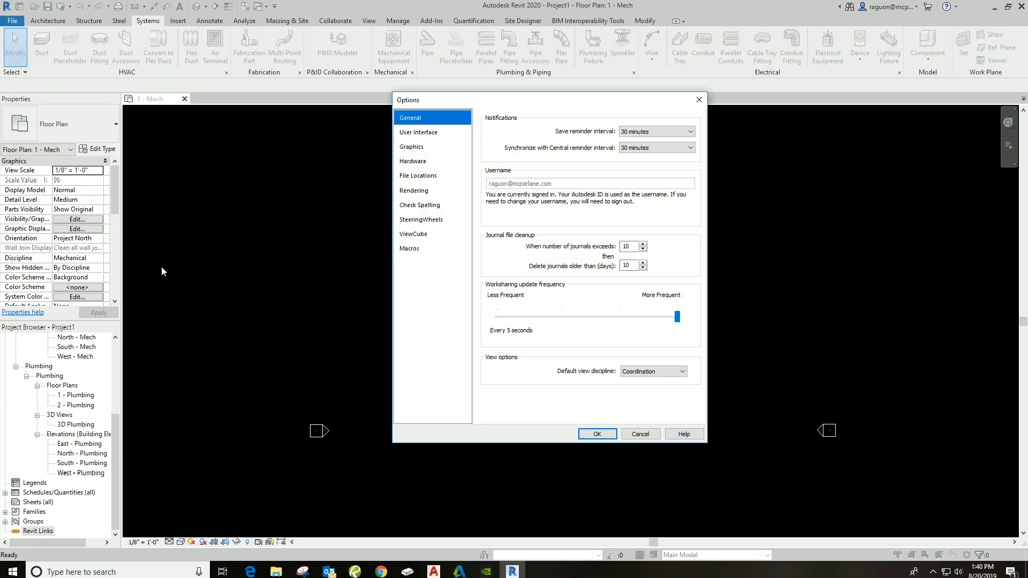
mouse_move(411, 147)
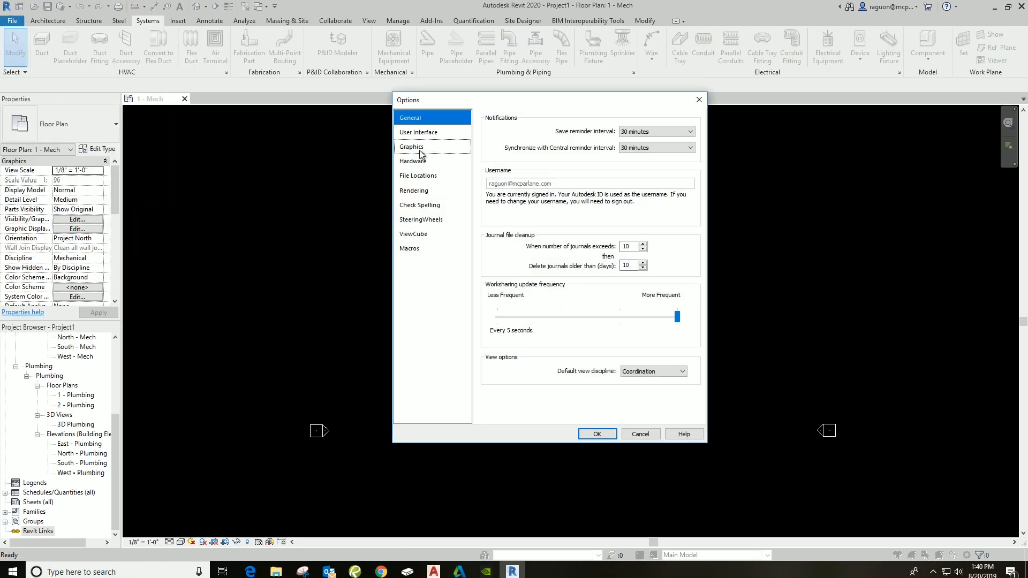
left_click(411, 146)
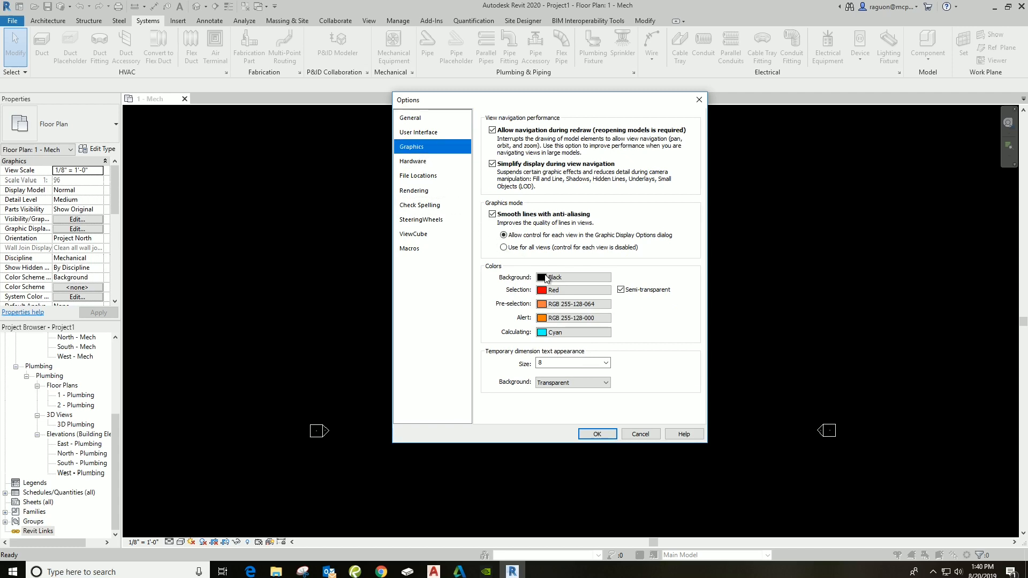
left_click(568, 277)
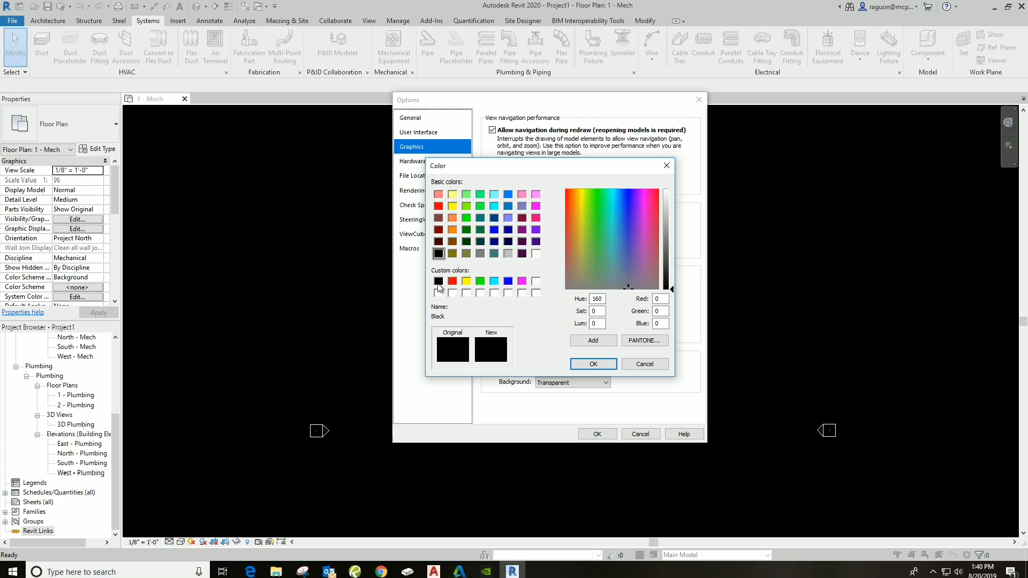
left_click(522, 281)
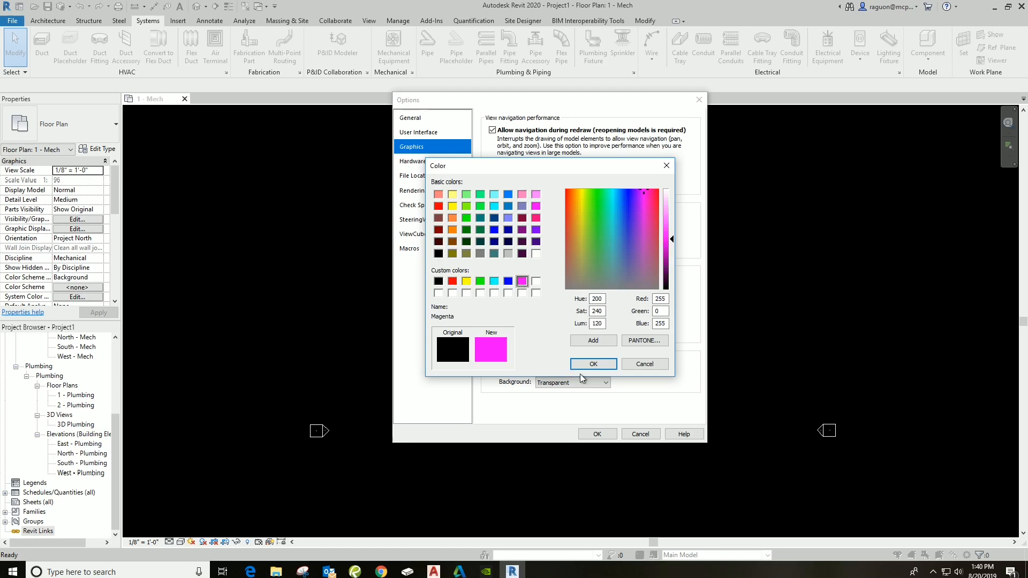
left_click(592, 364)
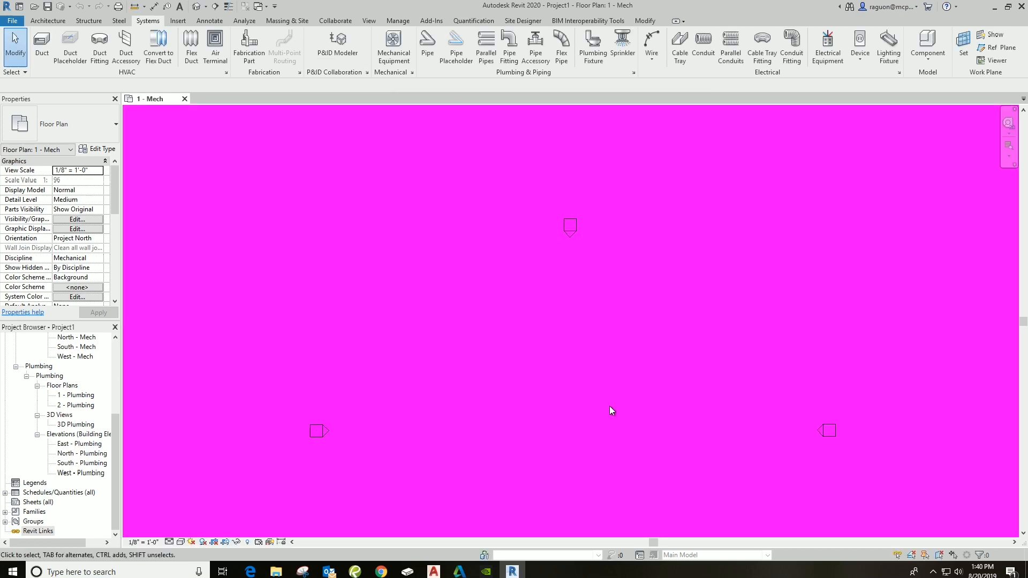
mouse_move(197, 185)
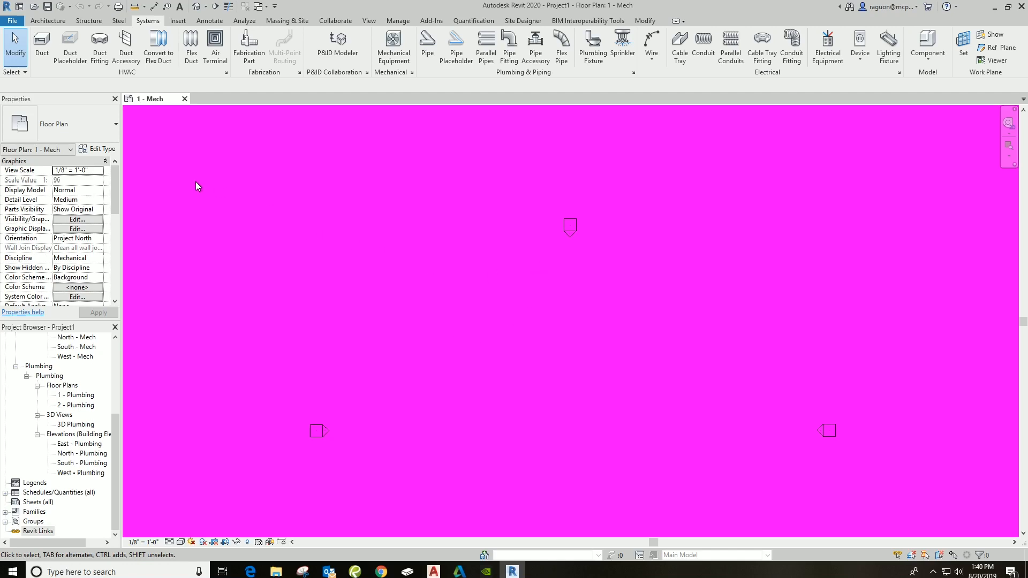
Return the Graphics background colour to black in Options
left_click(11, 20)
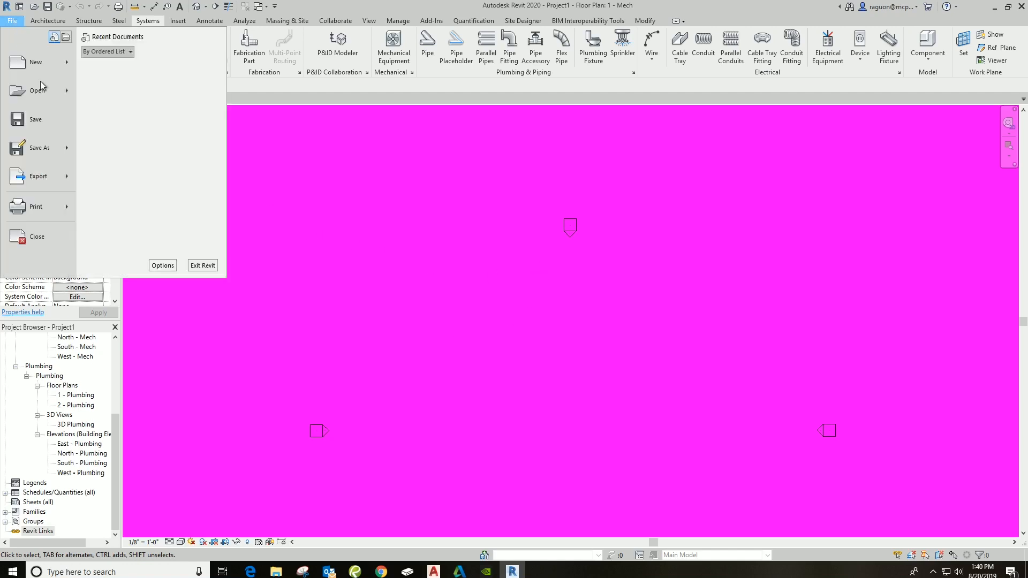
left_click(161, 266)
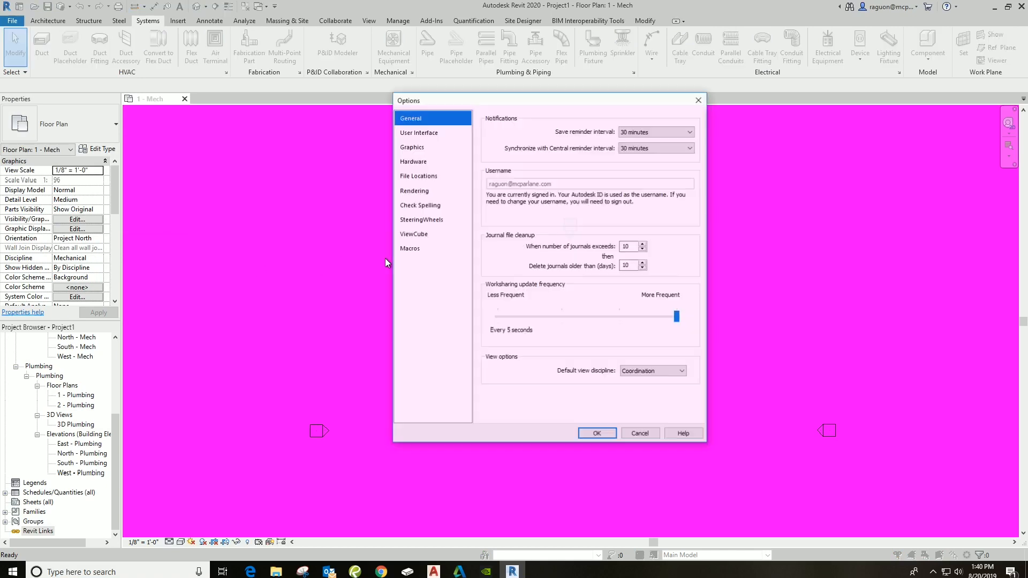
left_click(412, 146)
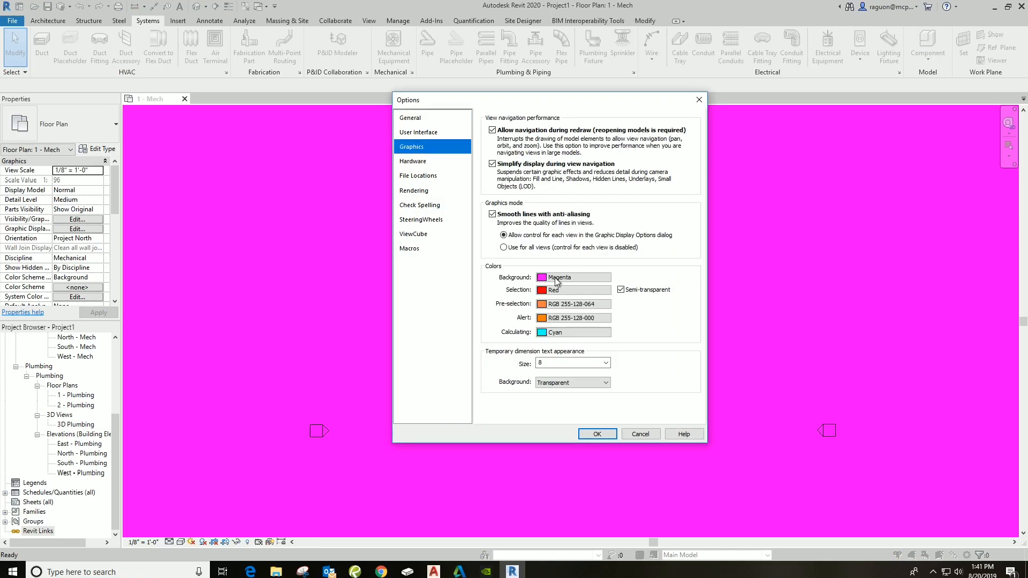
left_click(568, 276)
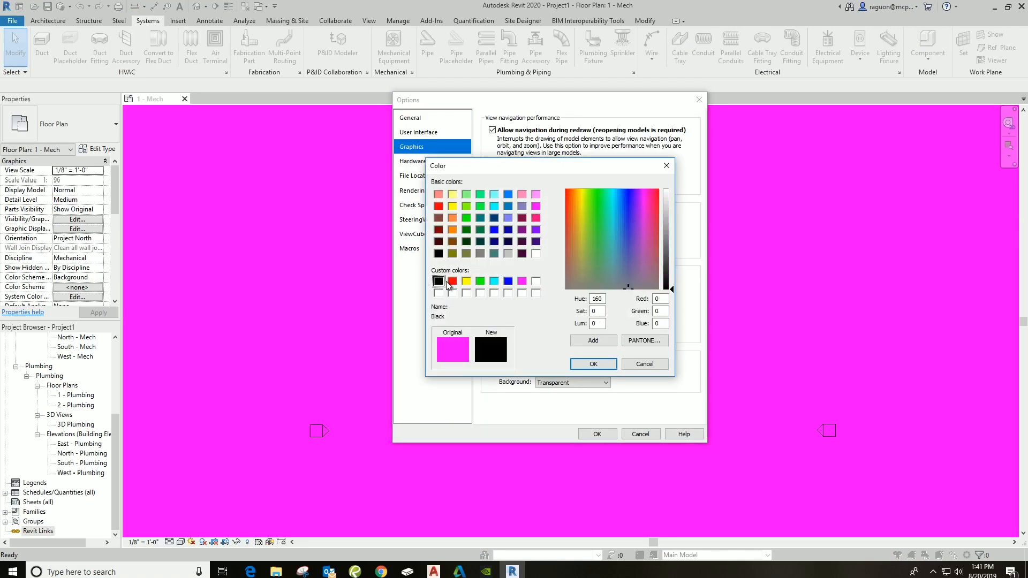
left_click(592, 364)
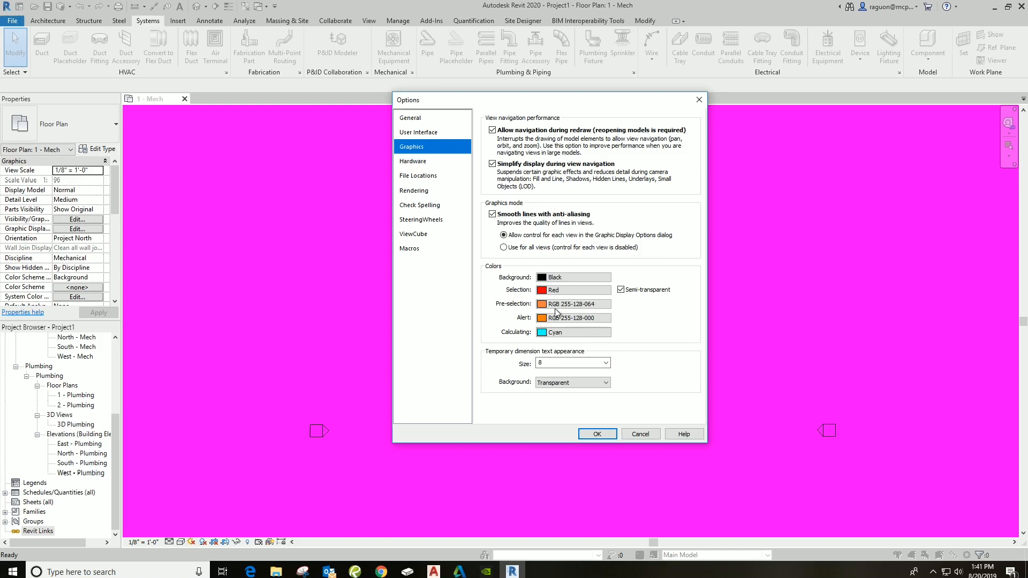
Set pre-selection to yellow and alerts to red, then apply the colours
left_click(572, 303)
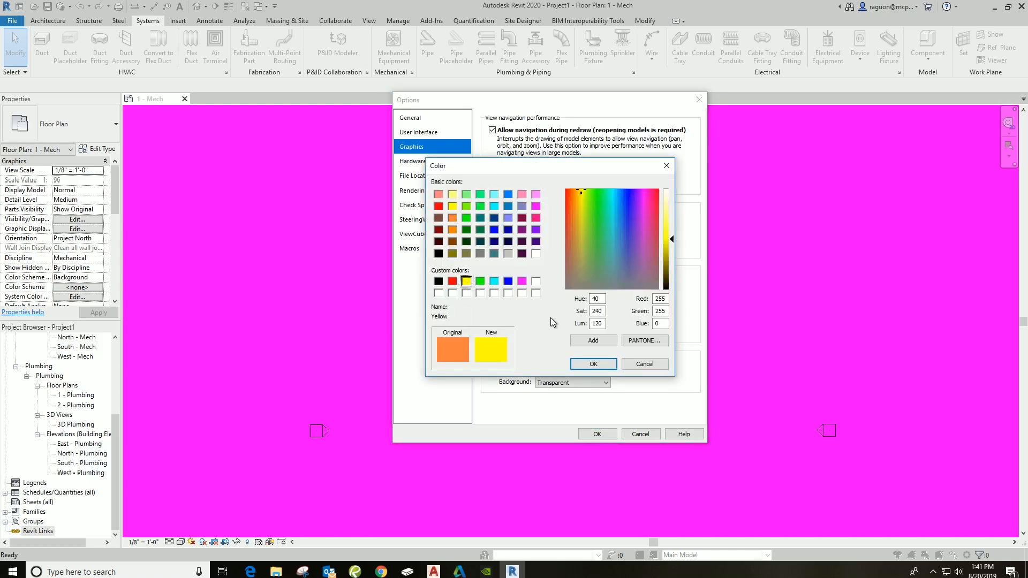
left_click(592, 364)
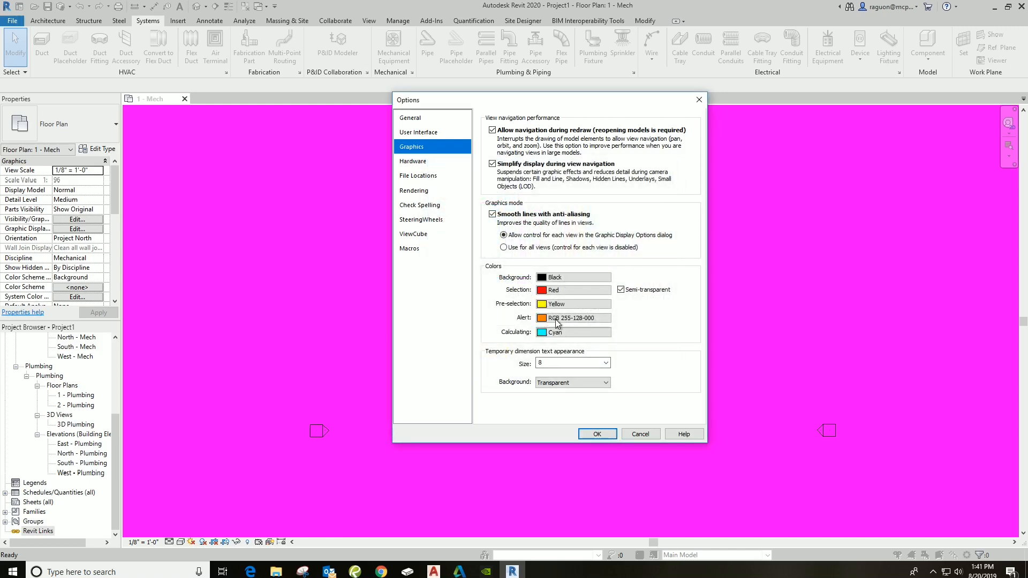
left_click(569, 317)
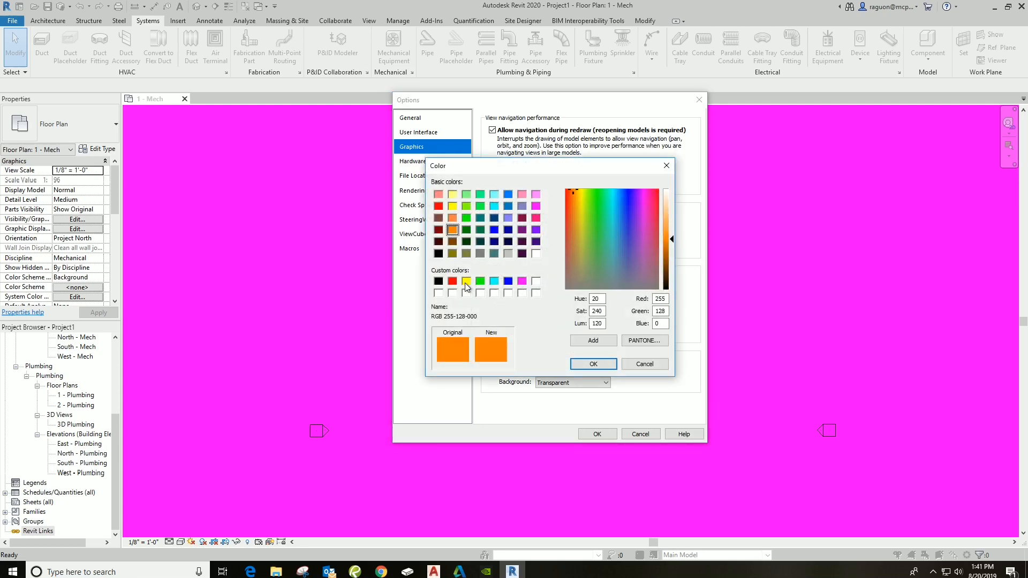
left_click(451, 281)
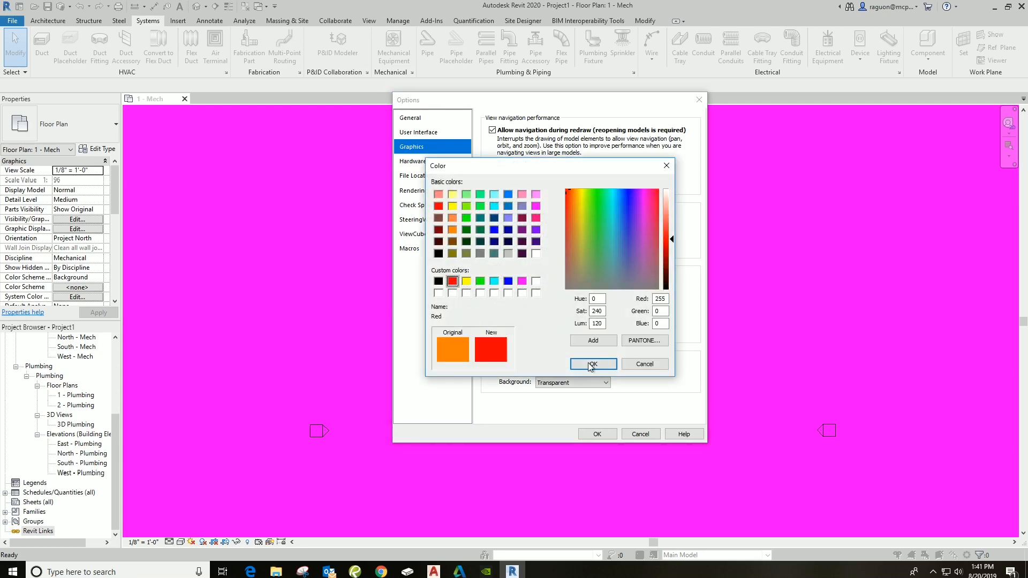
left_click(592, 364)
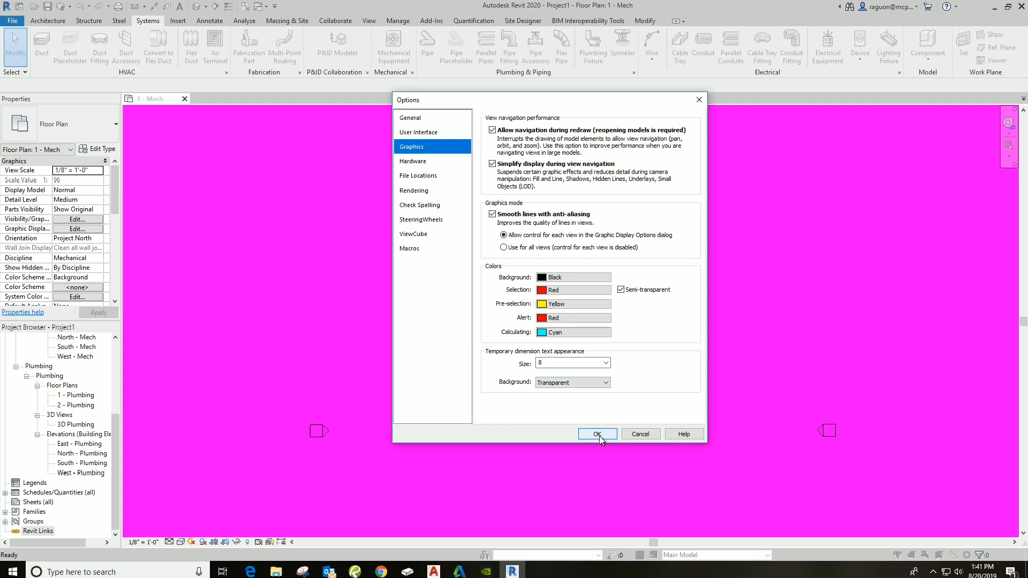
left_click(596, 434)
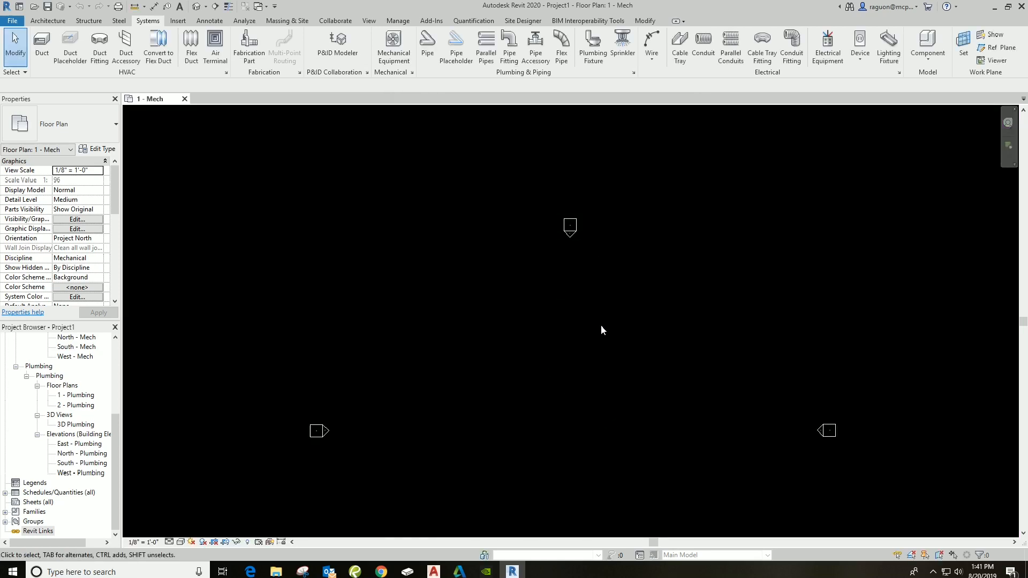
left_click(569, 227)
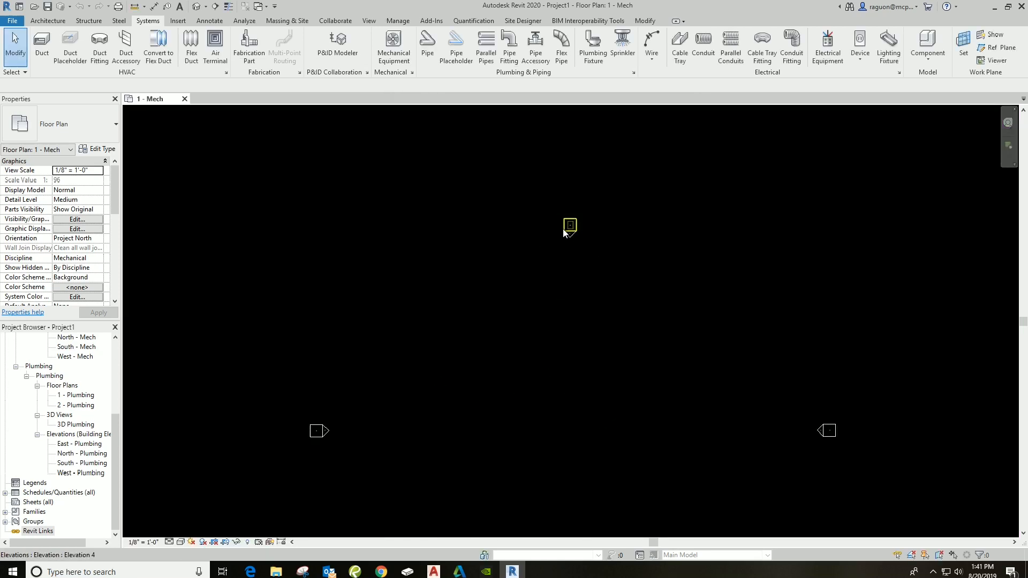
mouse_move(569, 230)
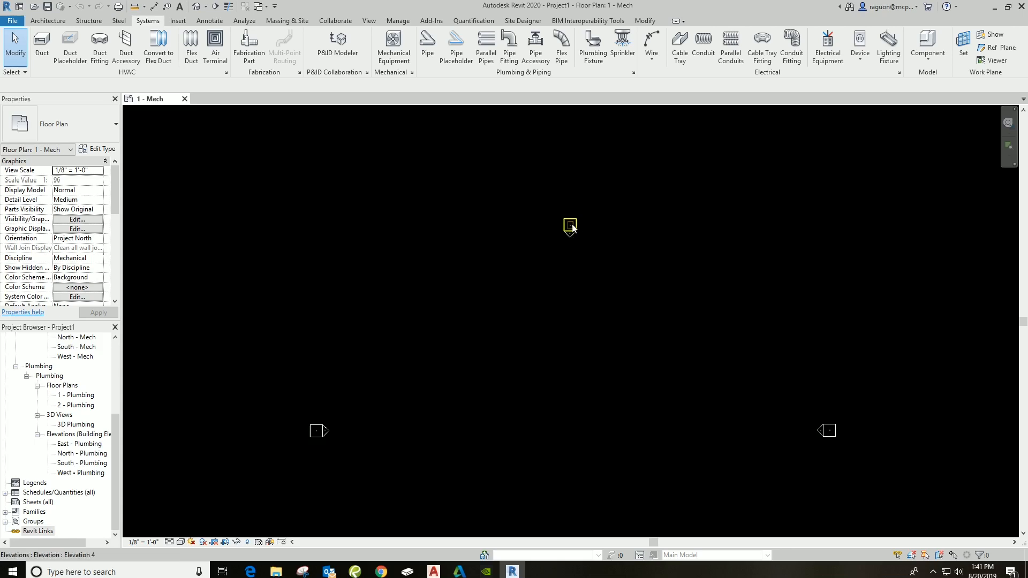